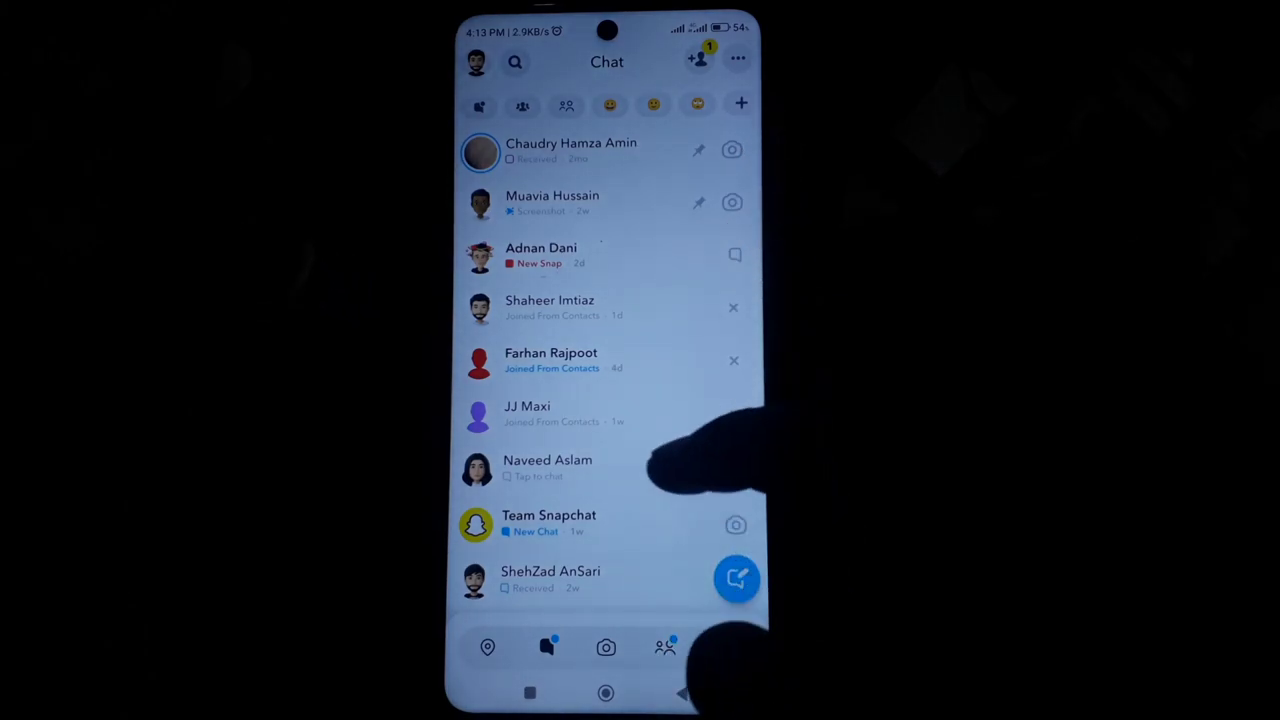
pyautogui.scroll(-3)
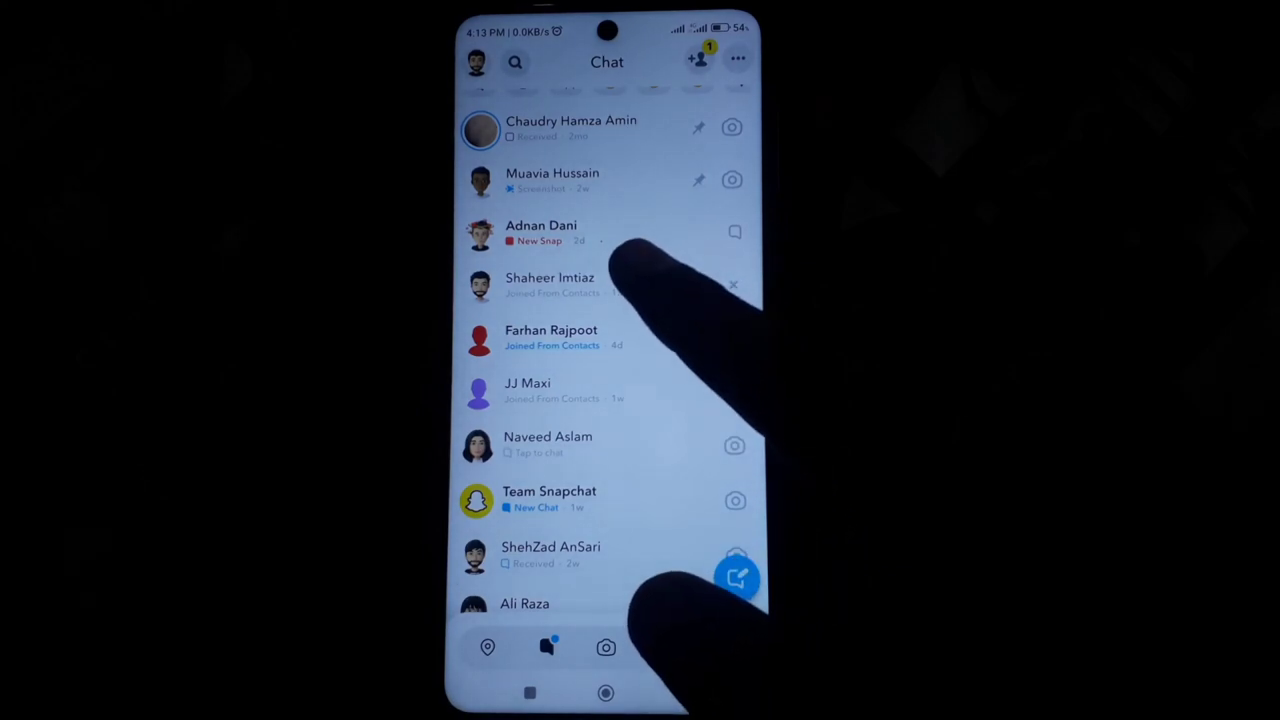
pyautogui.click(550, 285)
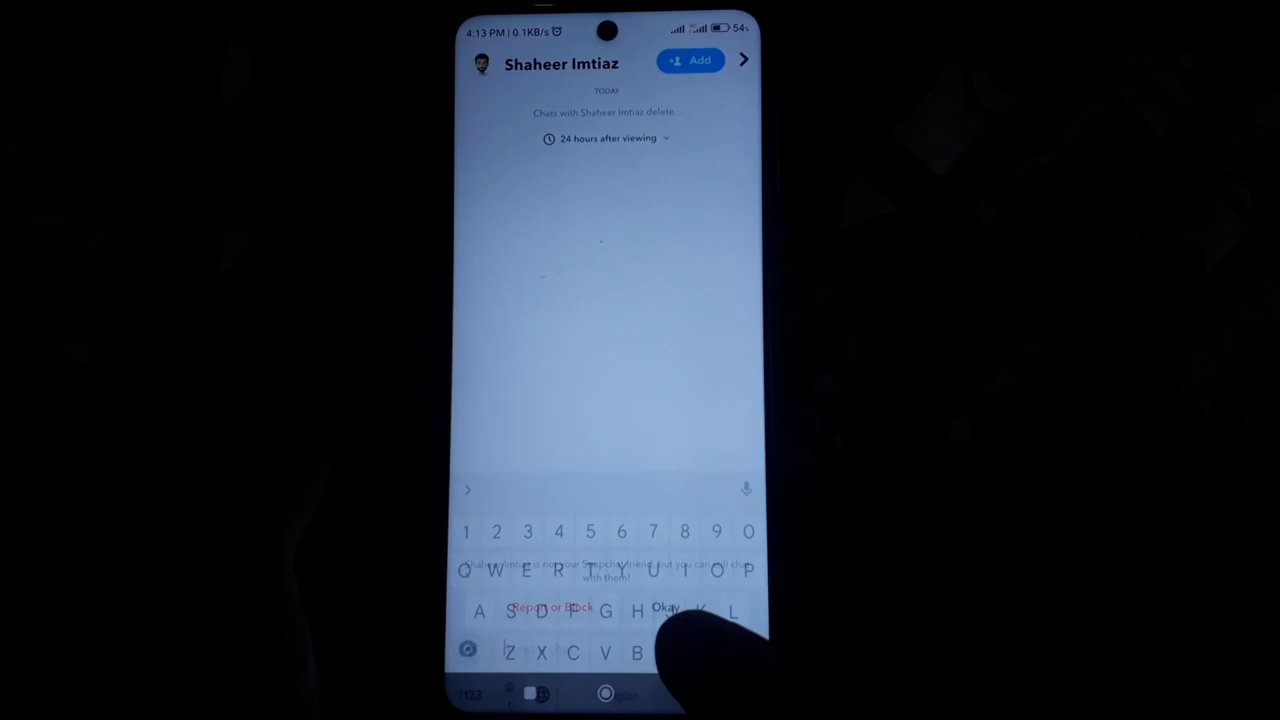
pyautogui.click(682, 693)
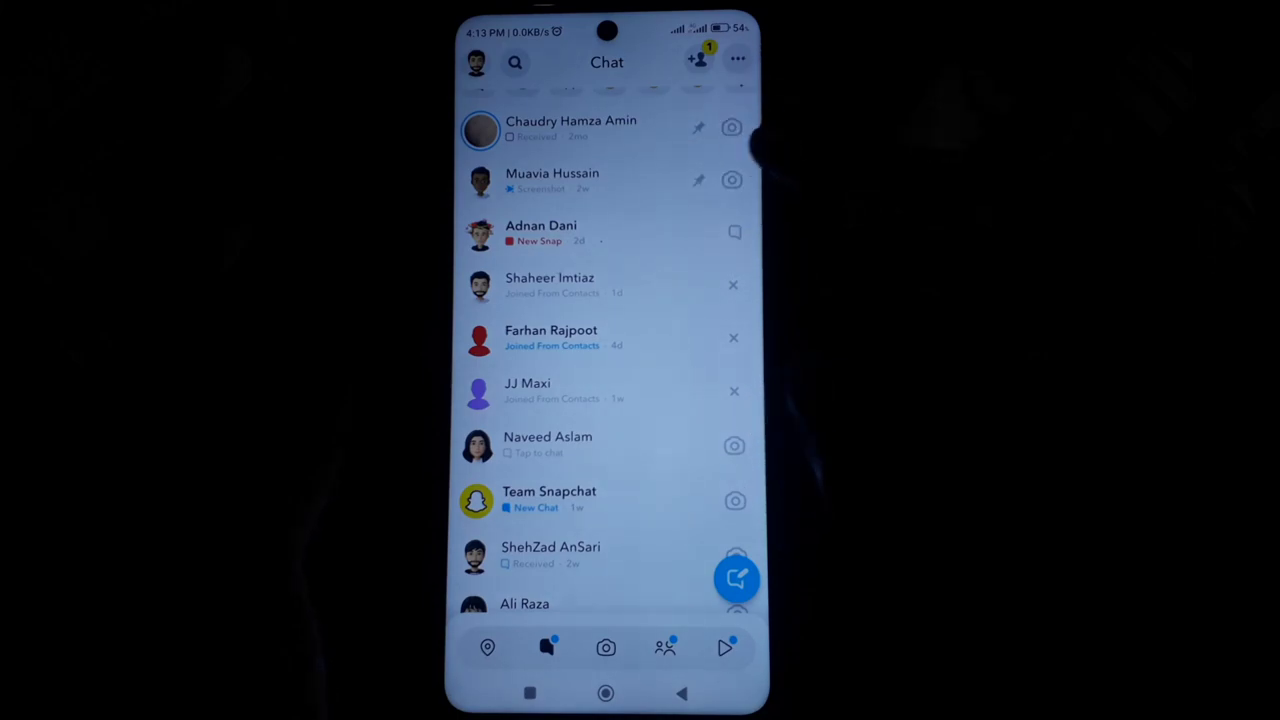
pyautogui.click(549, 285)
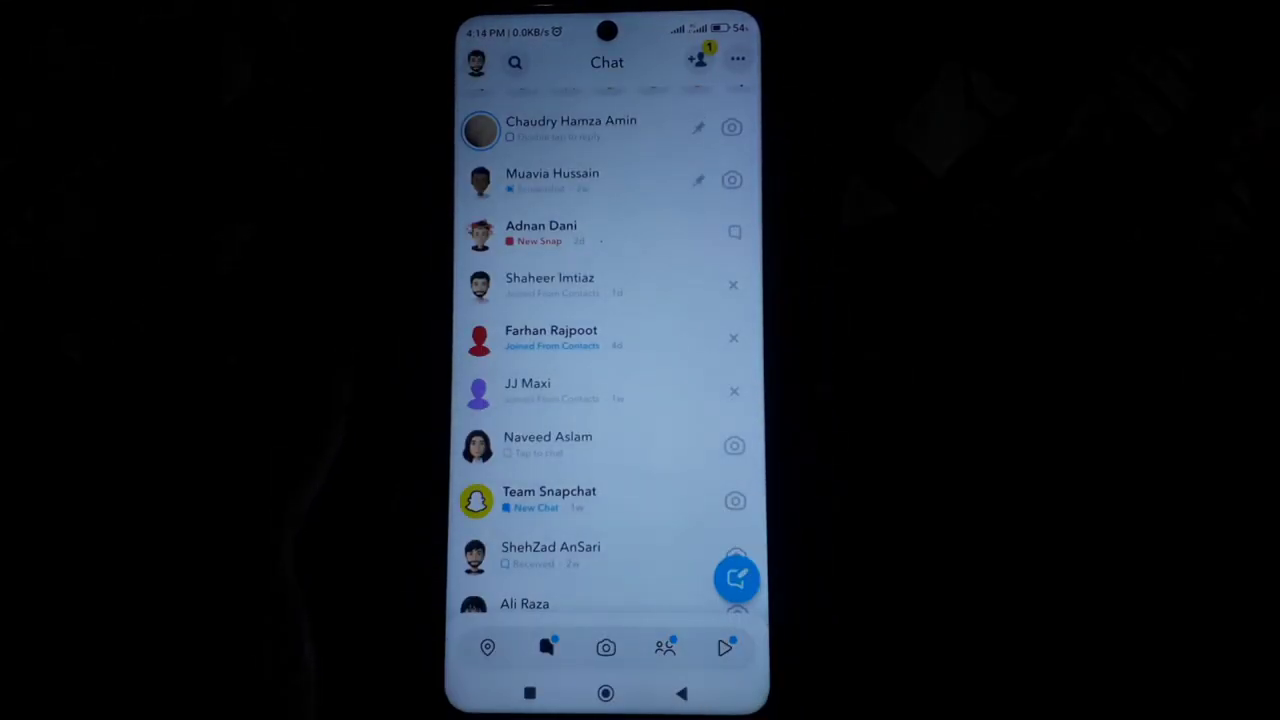
pyautogui.click(550, 285)
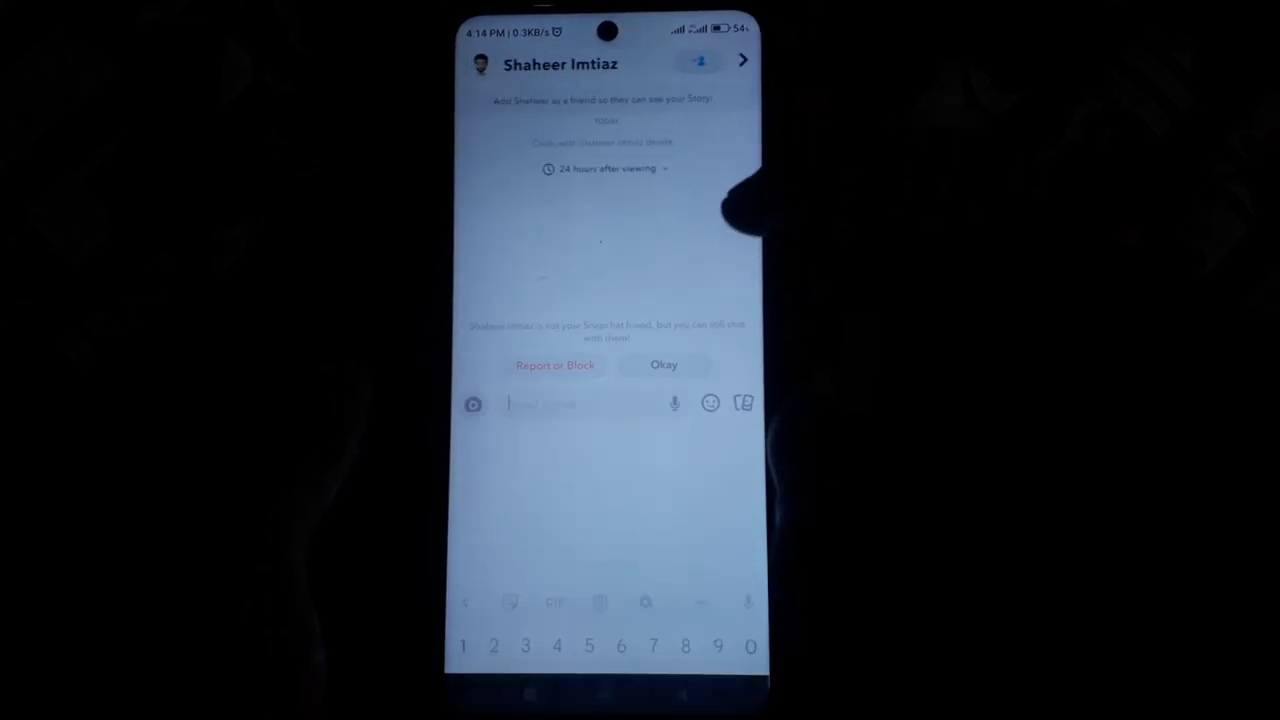
pyautogui.click(560, 404)
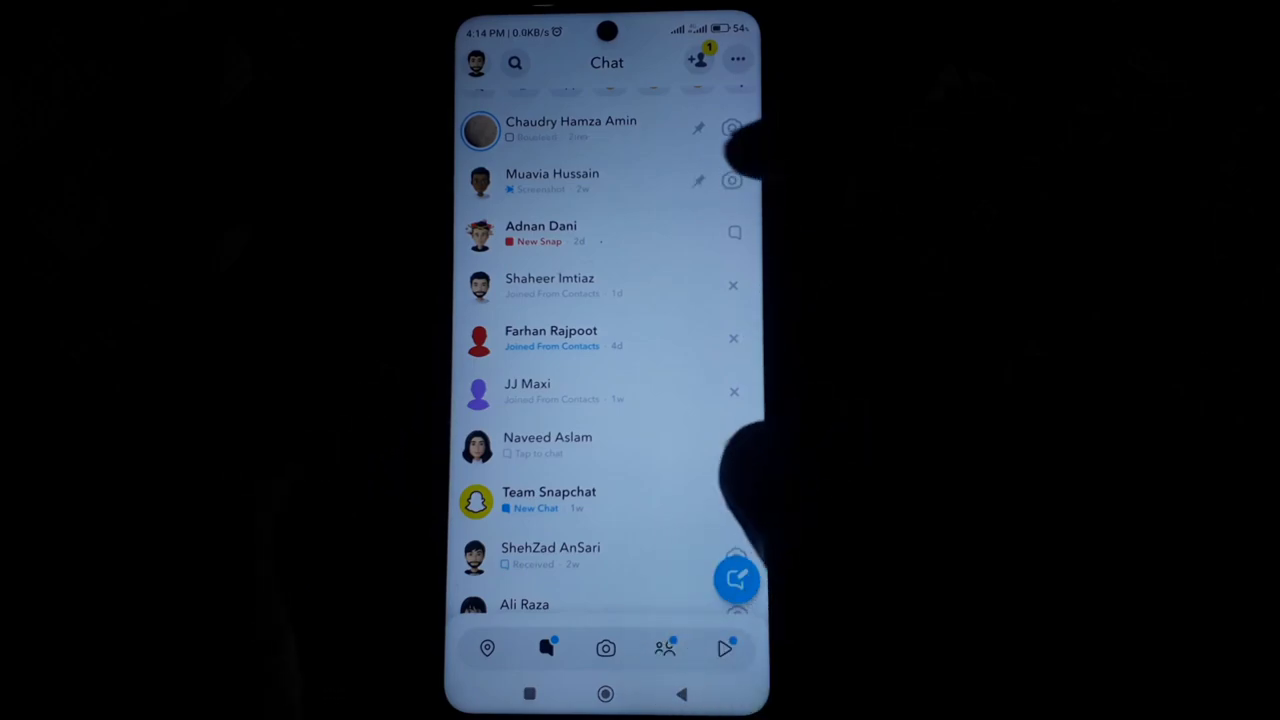
pyautogui.click(550, 285)
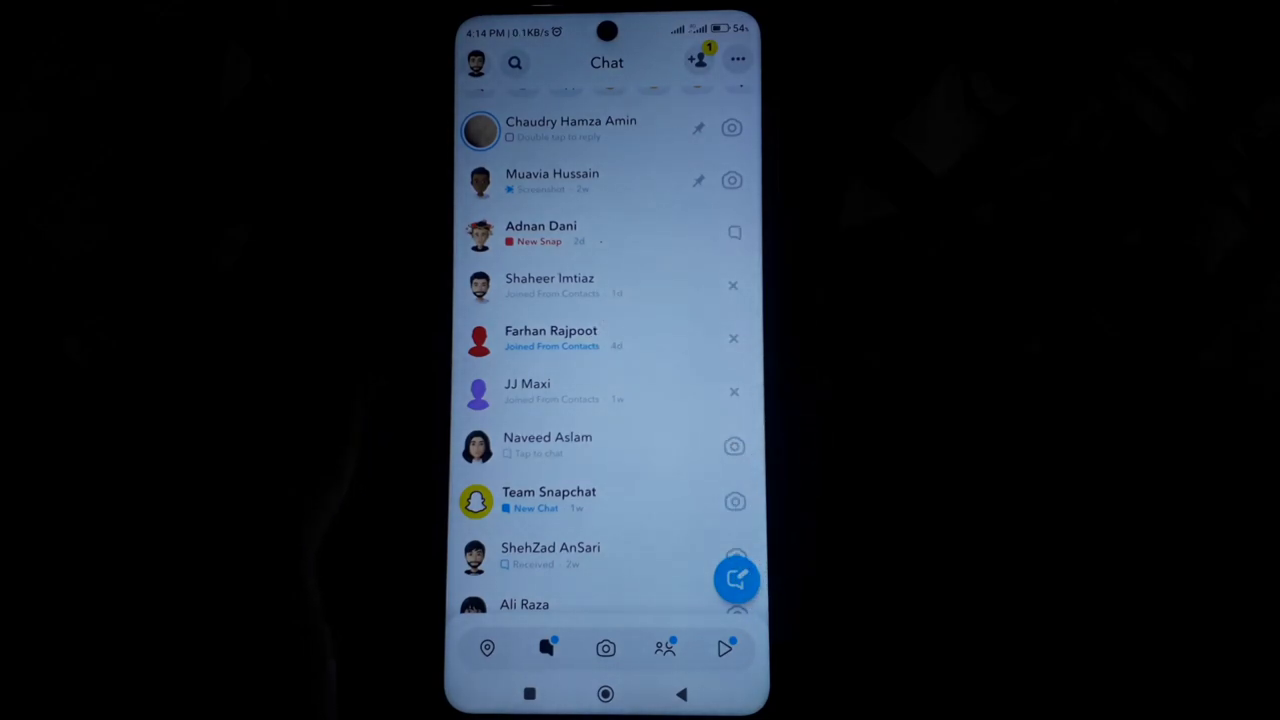
pyautogui.scroll(-3)
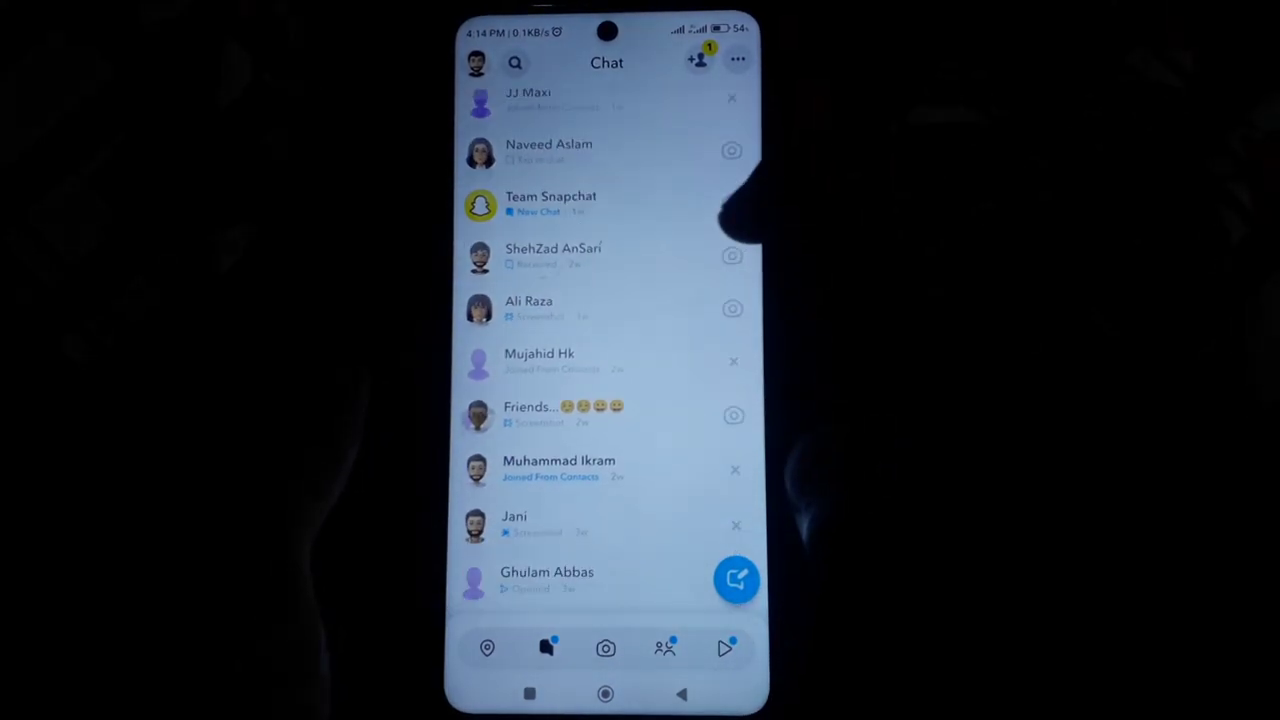
pyautogui.scroll(-3)
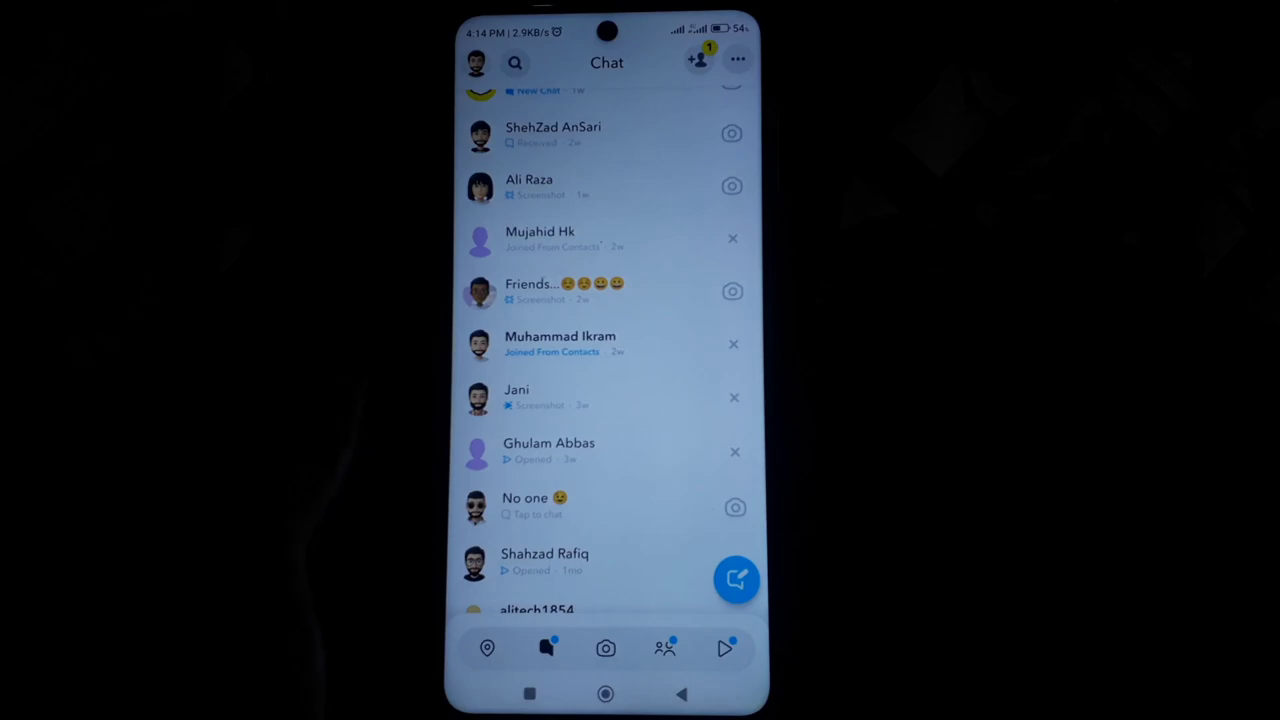